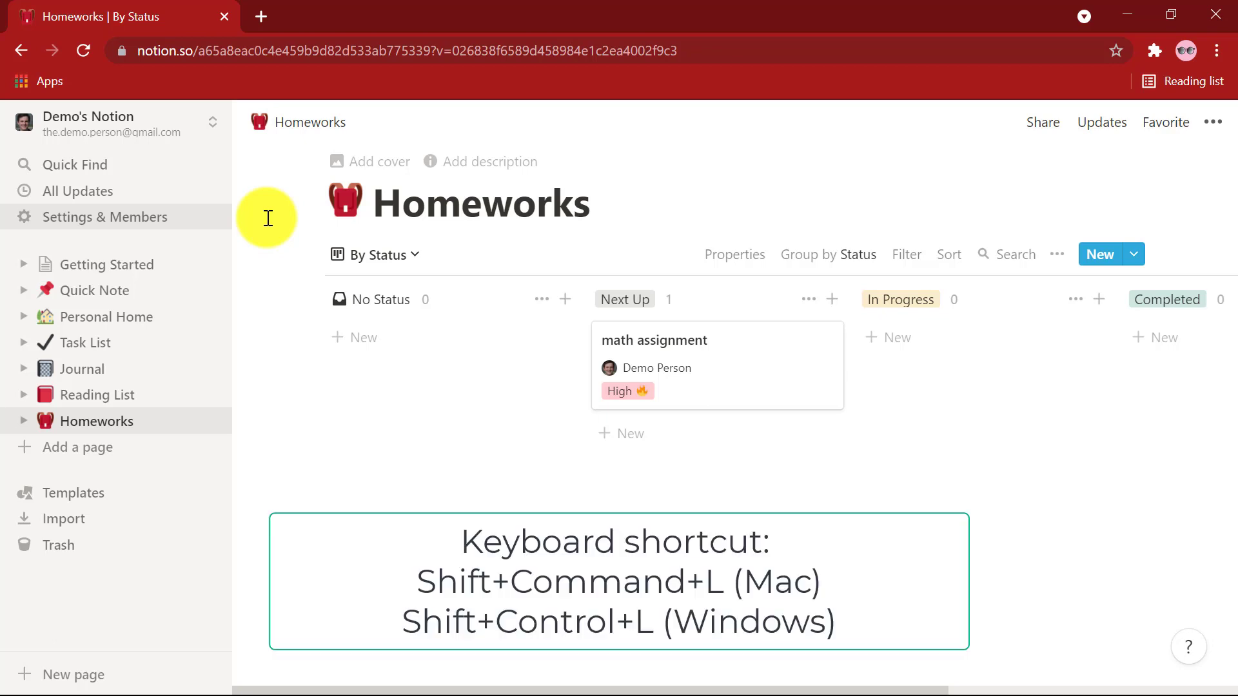
pyautogui.moveTo(261, 168)
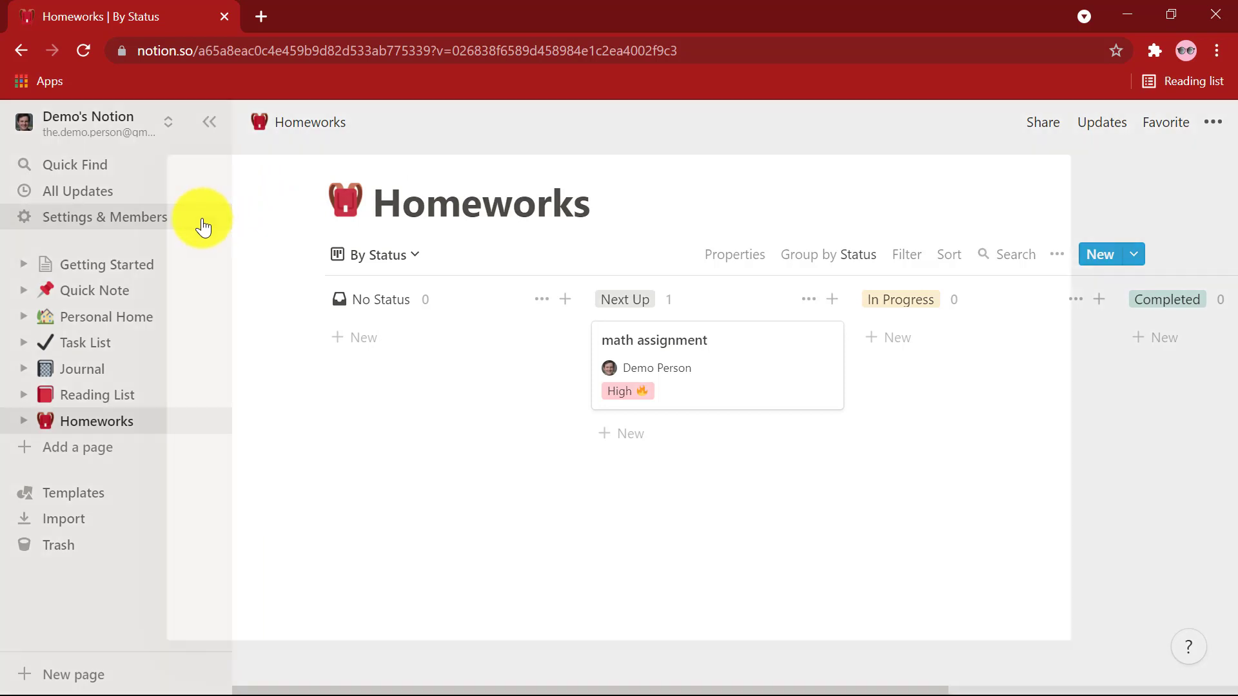
# - Open Settings & Members and go to the Appearance section showing Light
pyautogui.click(105, 217)
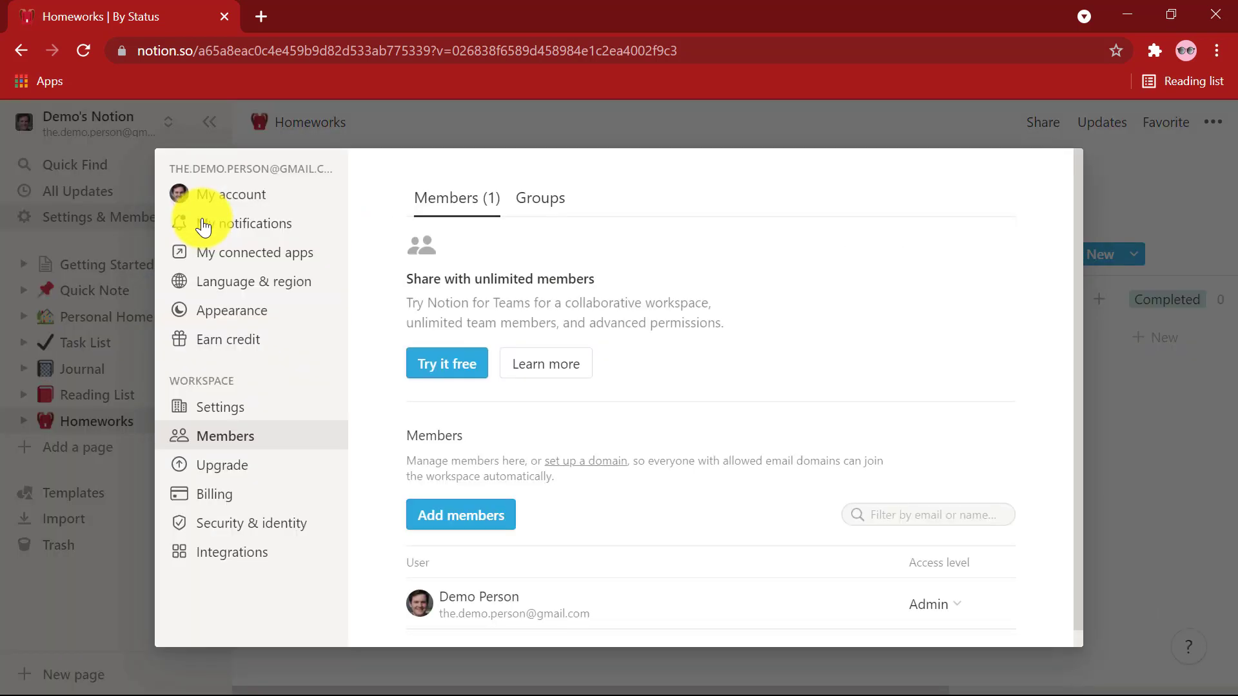
pyautogui.moveTo(261, 310)
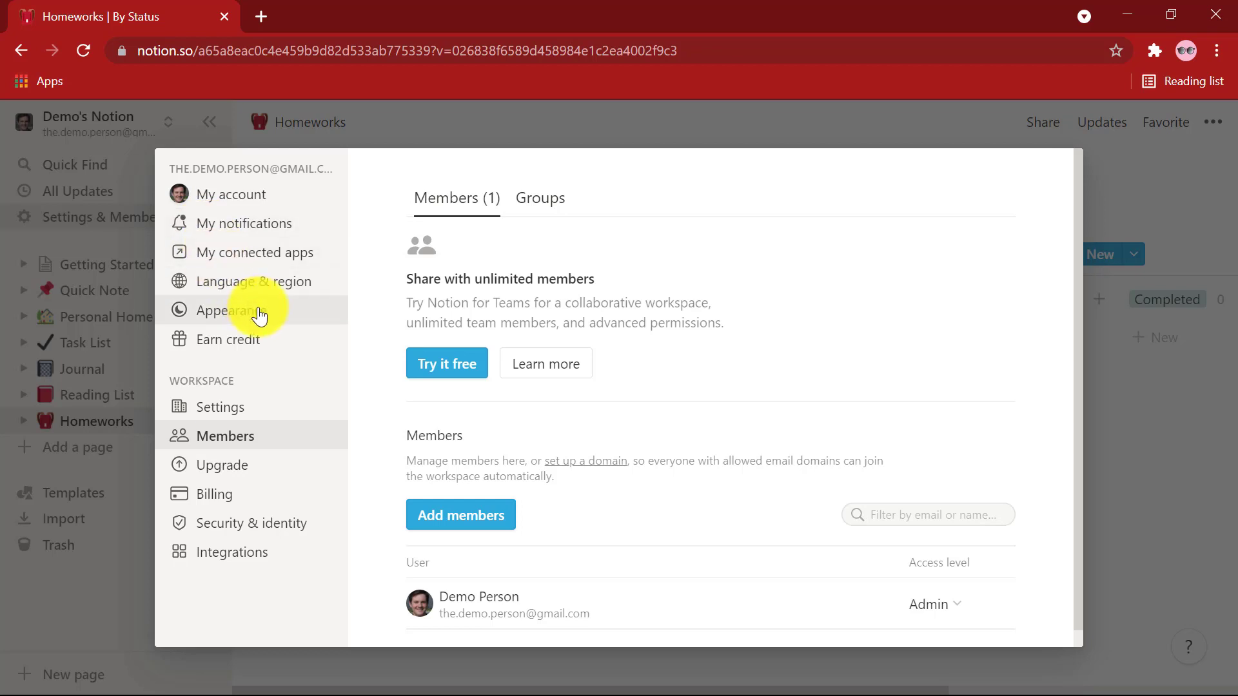
pyautogui.click(229, 311)
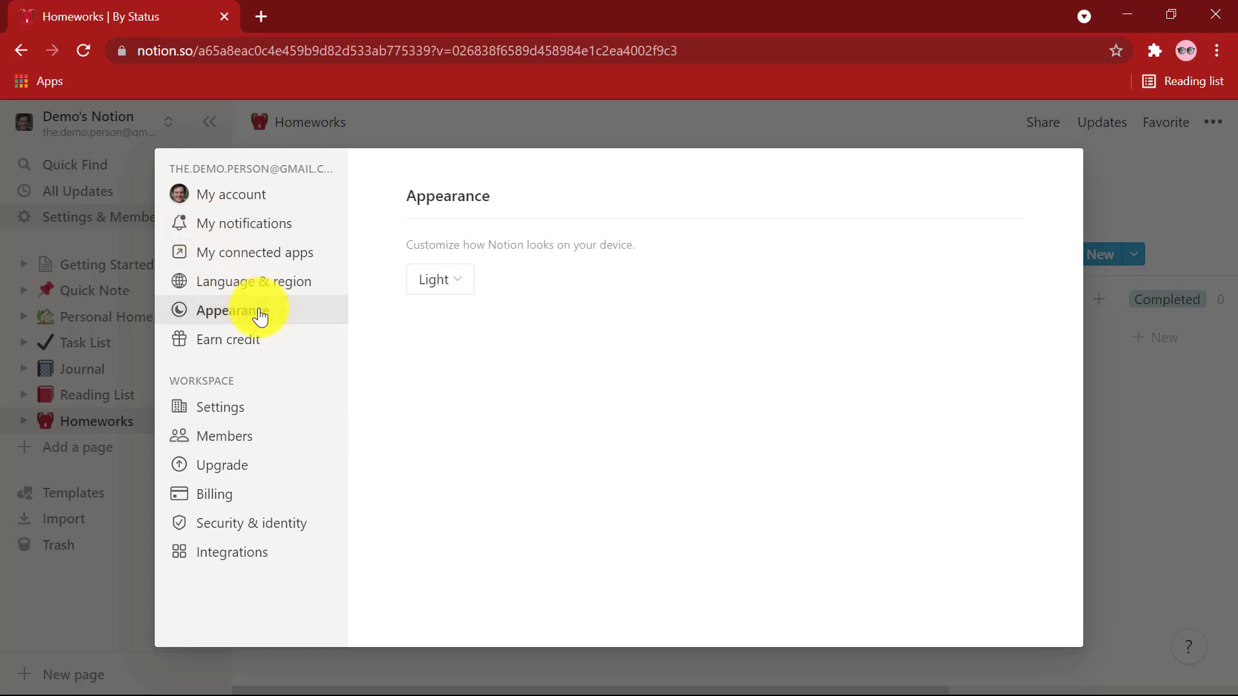
# - Change the web appearance theme from Light to Dark
pyautogui.click(439, 279)
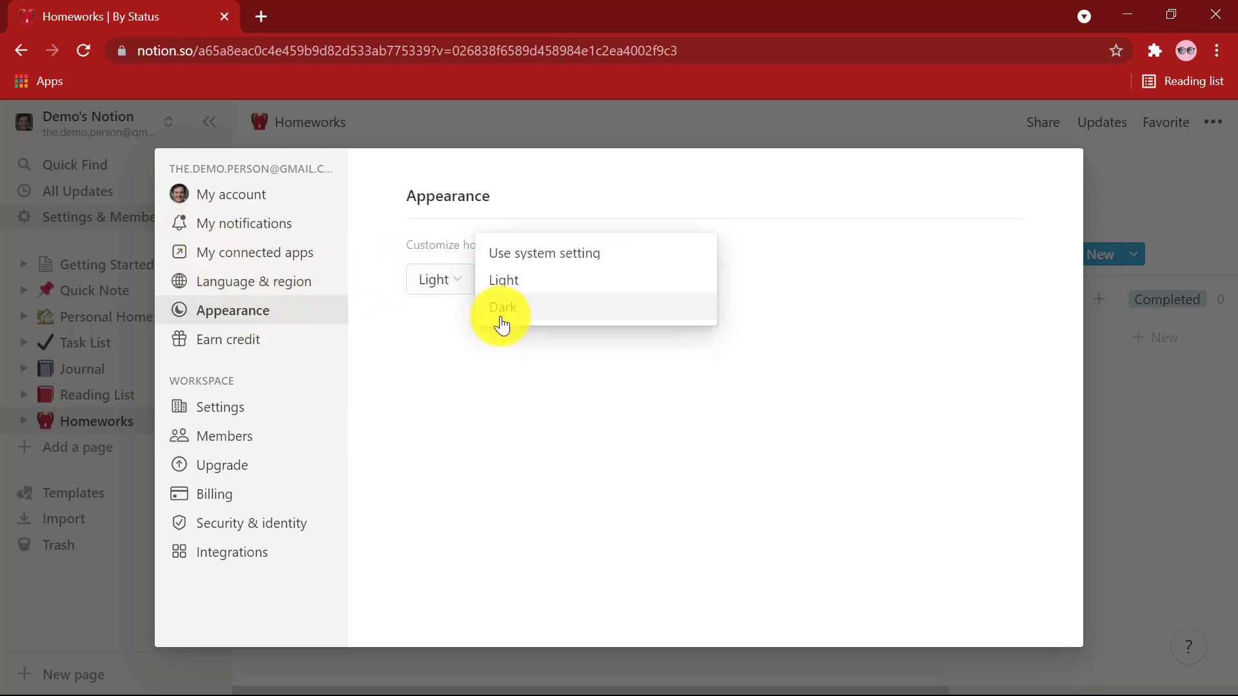
pyautogui.click(503, 307)
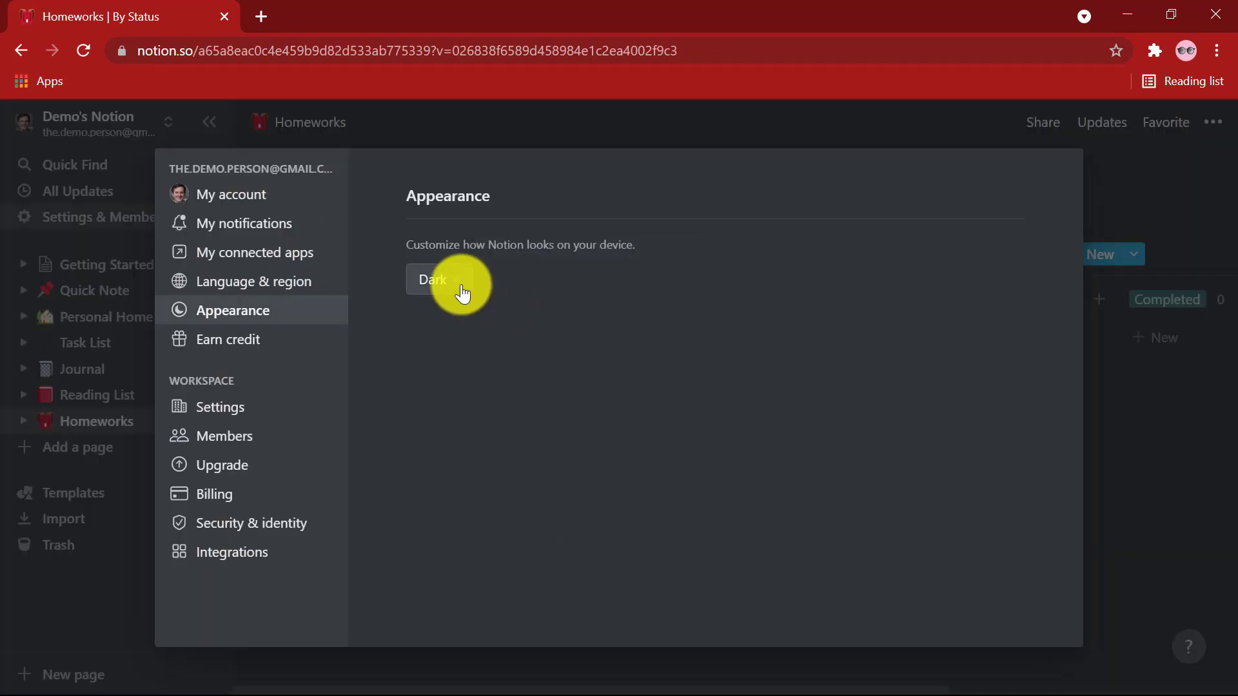
pyautogui.click(431, 279)
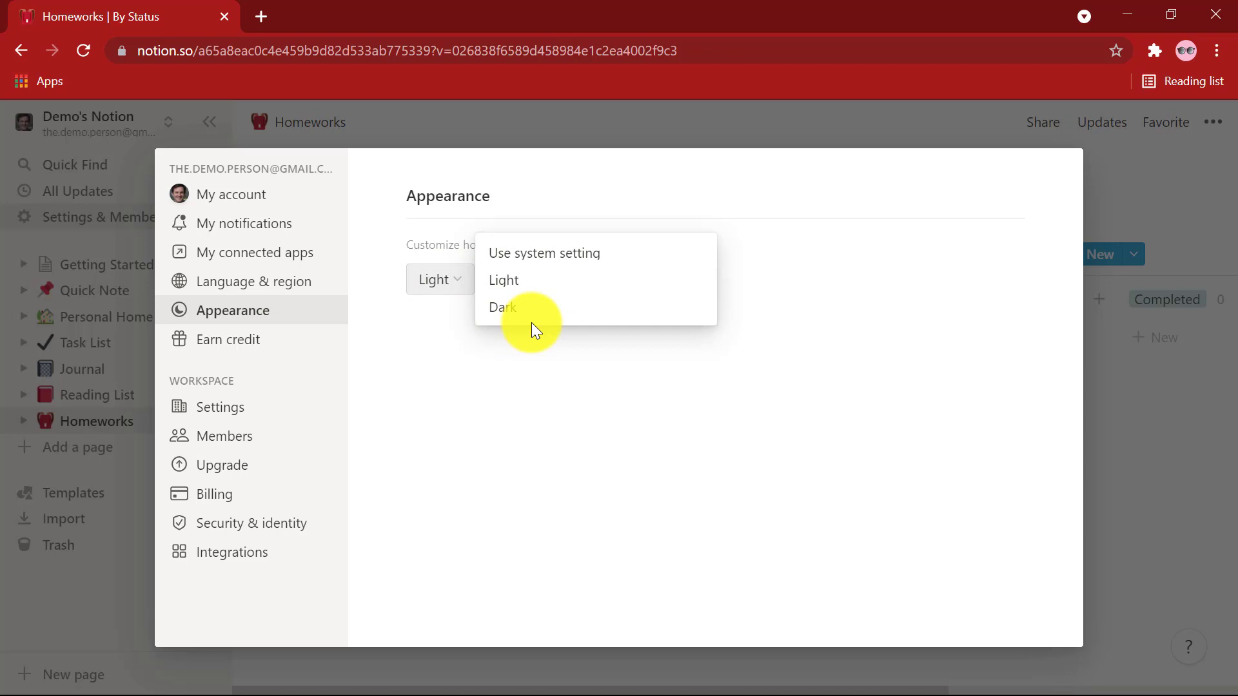
pyautogui.click(503, 307)
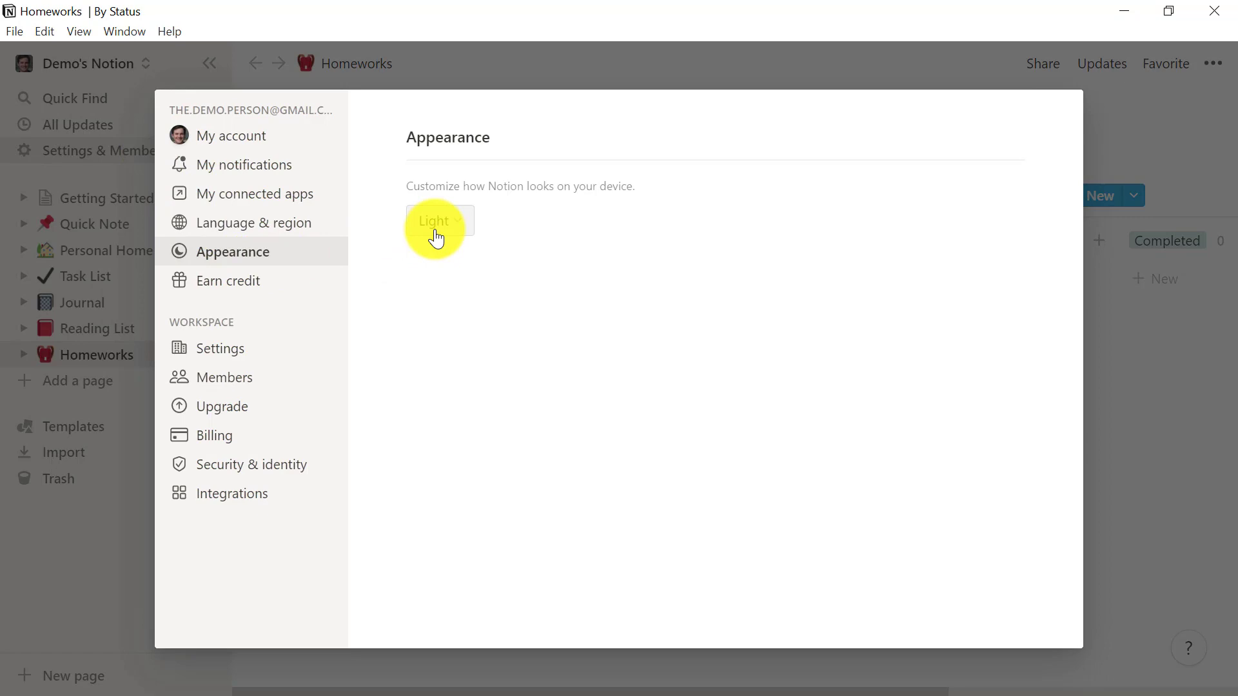
# - Open the Light theme dropdown in the desktop app's Appearance settings
pyautogui.click(440, 221)
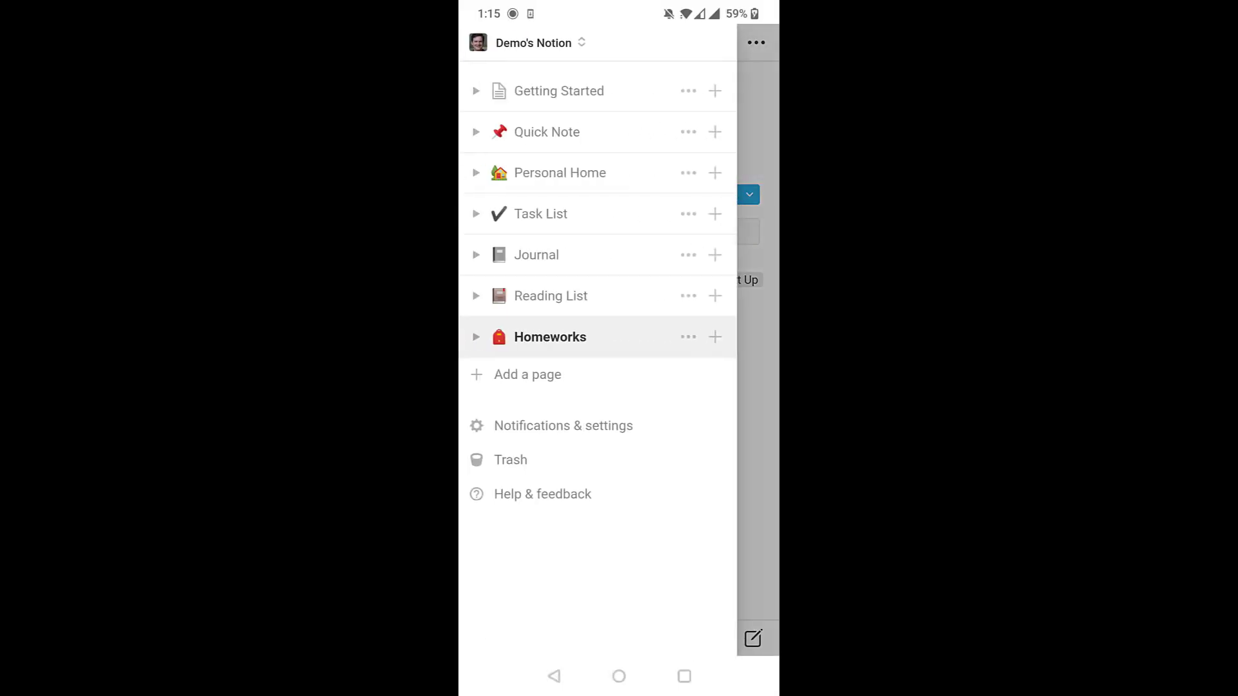
# - Open the mobile app's Notifications & settings page
pyautogui.click(563, 426)
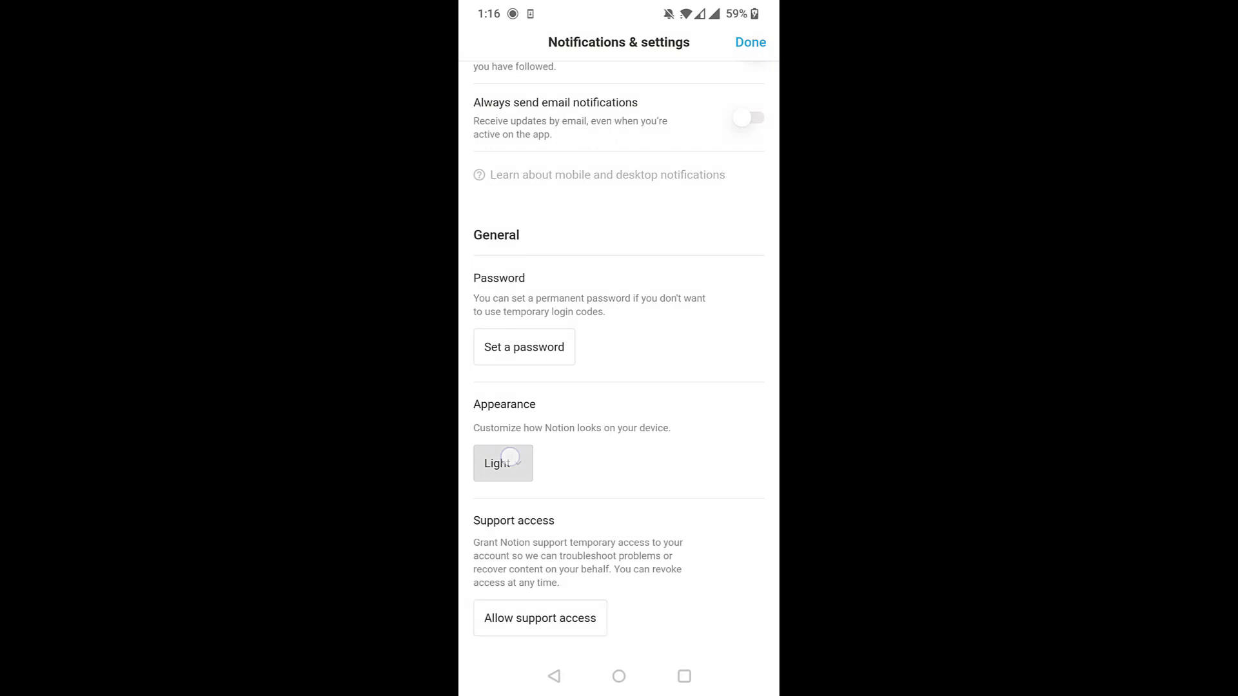
# - Choose Dark as the mobile theme and close settings back to Homeworks
pyautogui.click(503, 464)
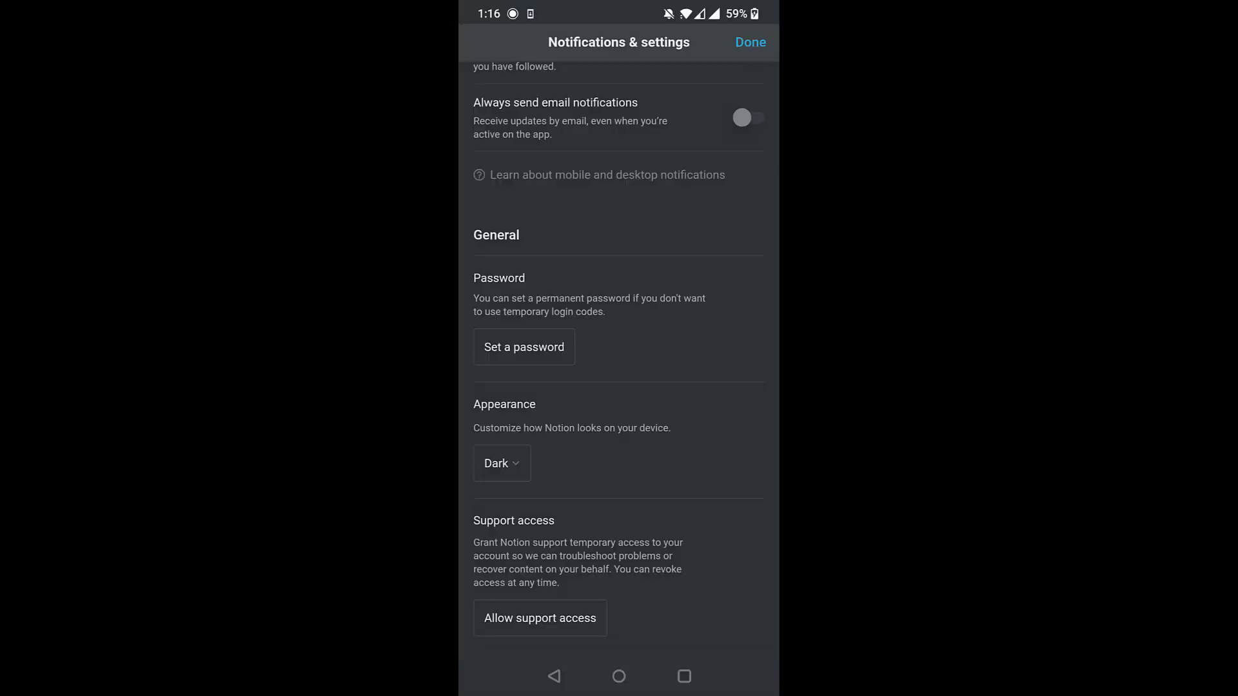
pyautogui.click(749, 42)
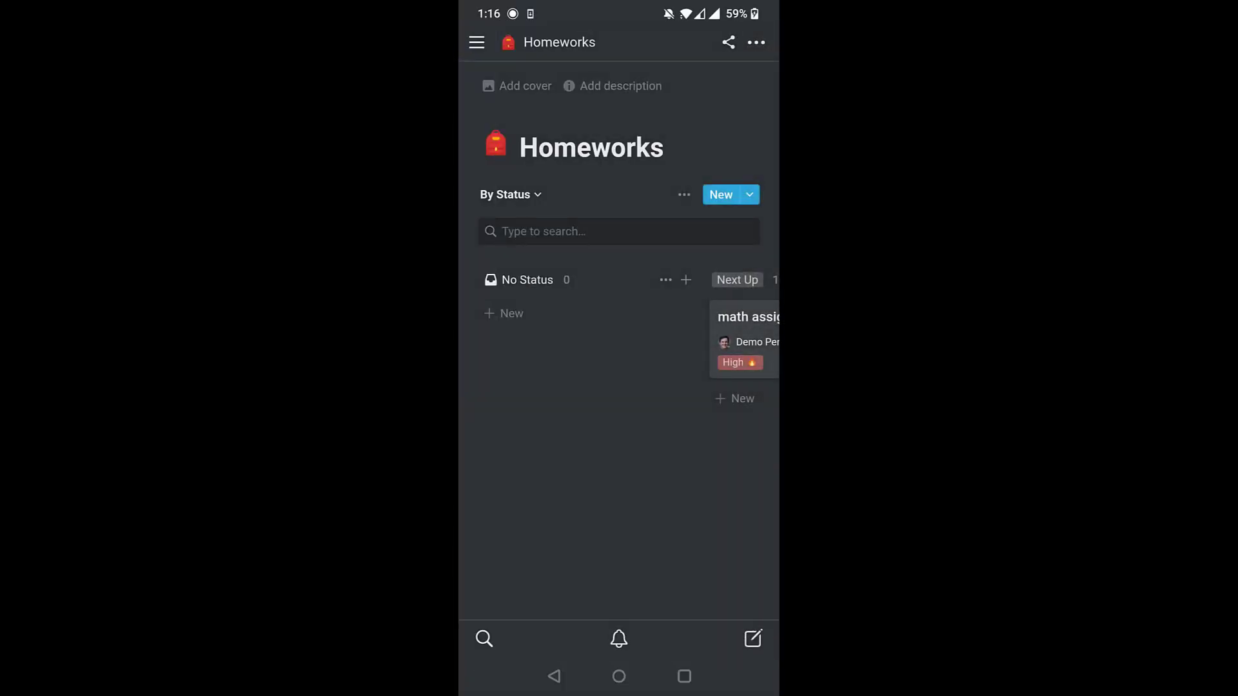